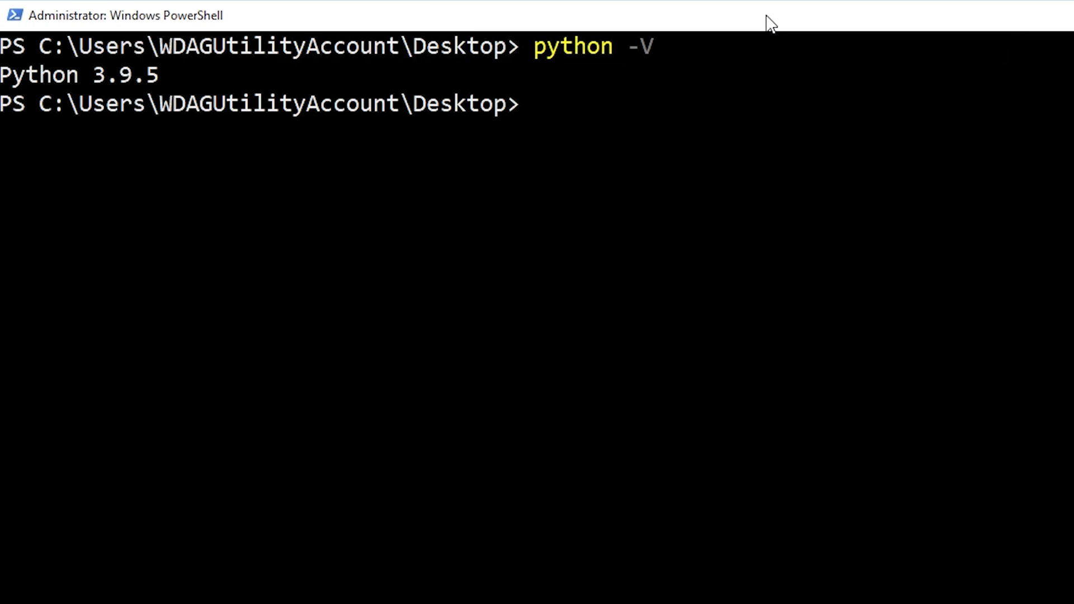
Install the vulture package with 'pip install vulture'.
type("pip")
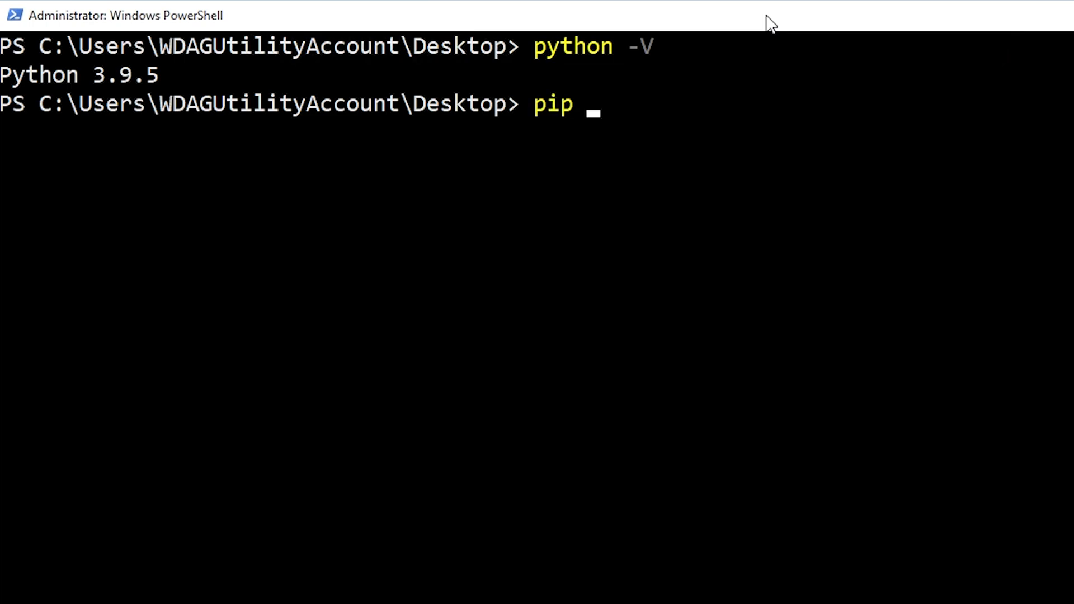
type("install")
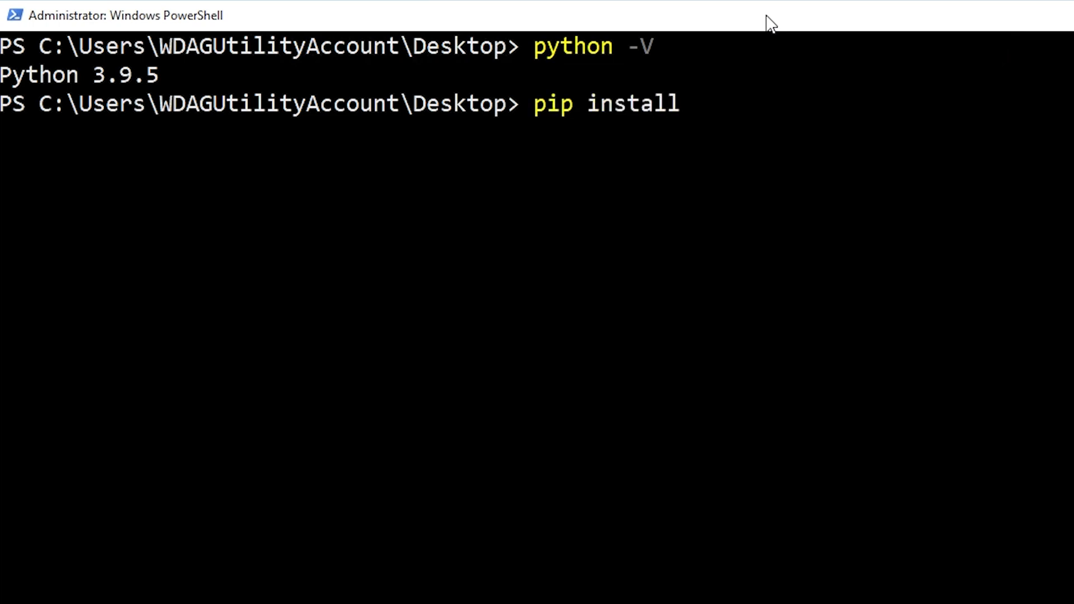
type("vulture")
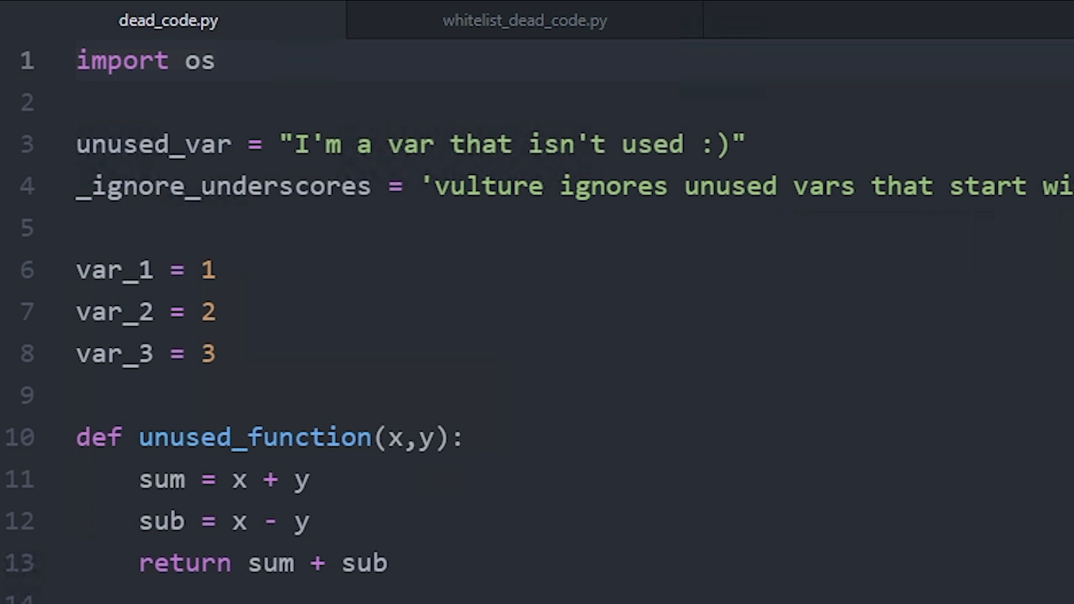
Scroll through dead_code.py in Atom to review the unused import, variables and function.
scroll("down", 3)
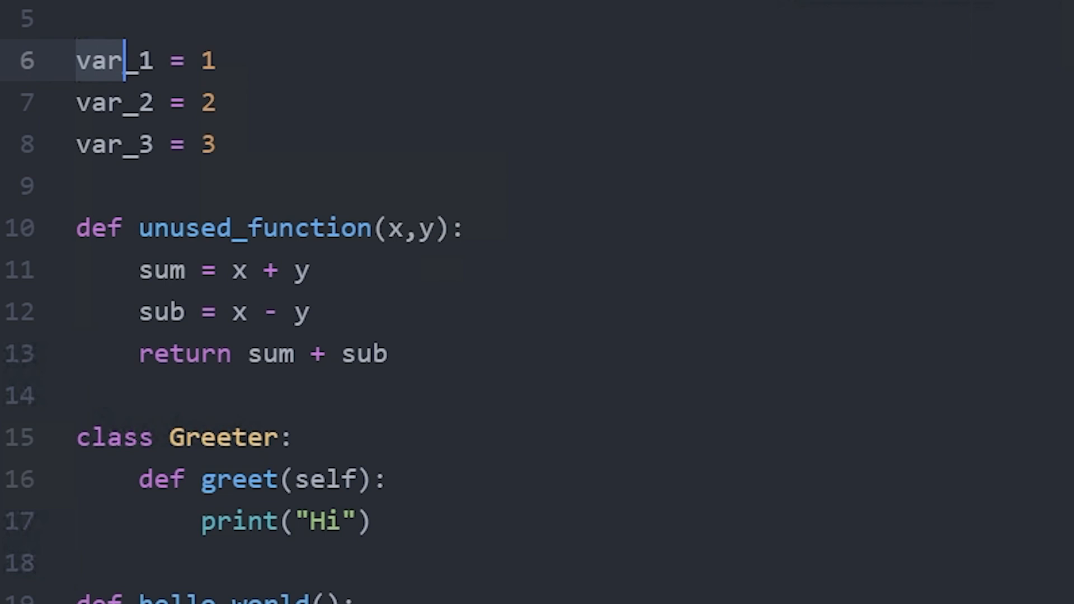
scroll("down", 3)
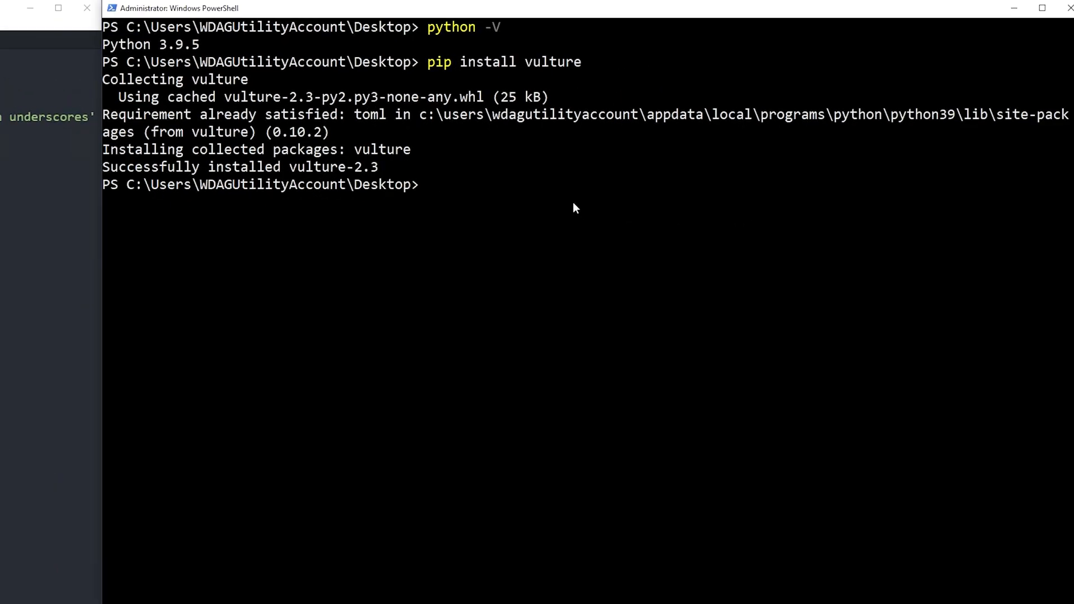
Run 'vulture dead_code.py' to list unused code with confidence levels.
type("vulture")
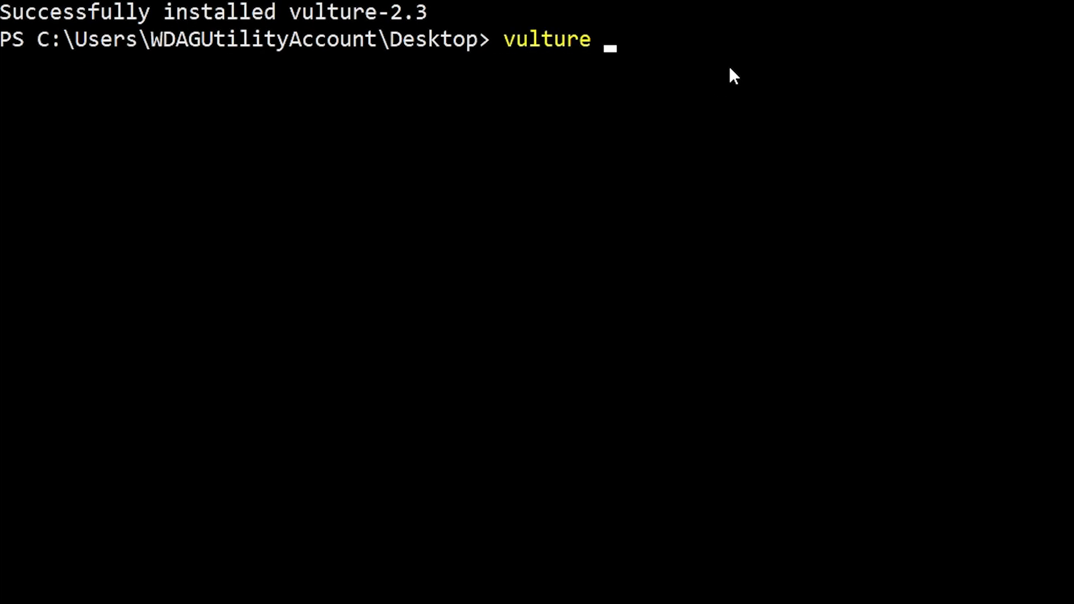
type("dead_code.py")
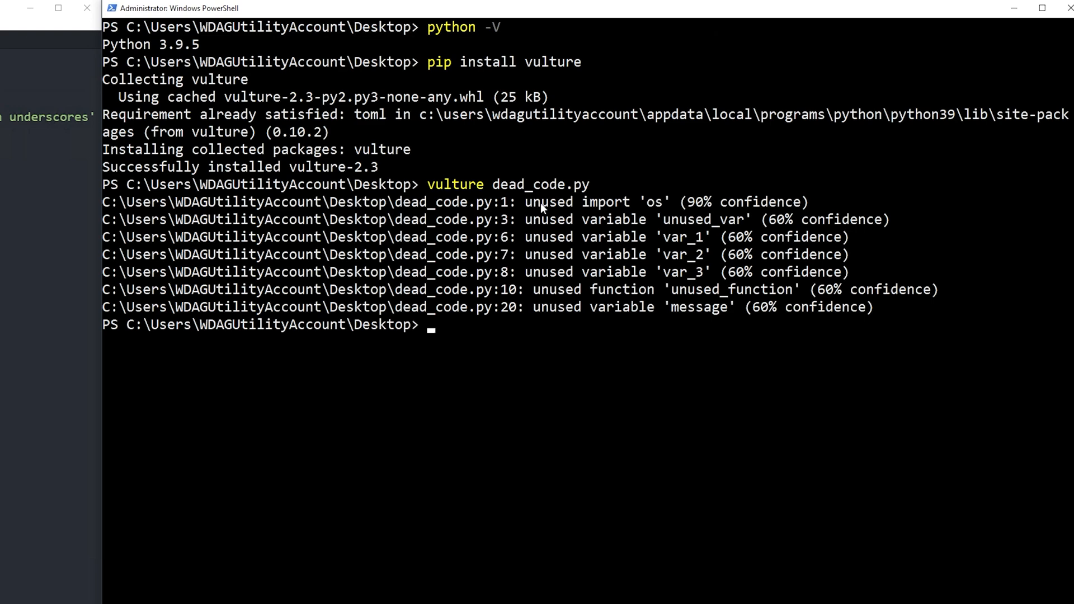
mouse_move(584, 216)
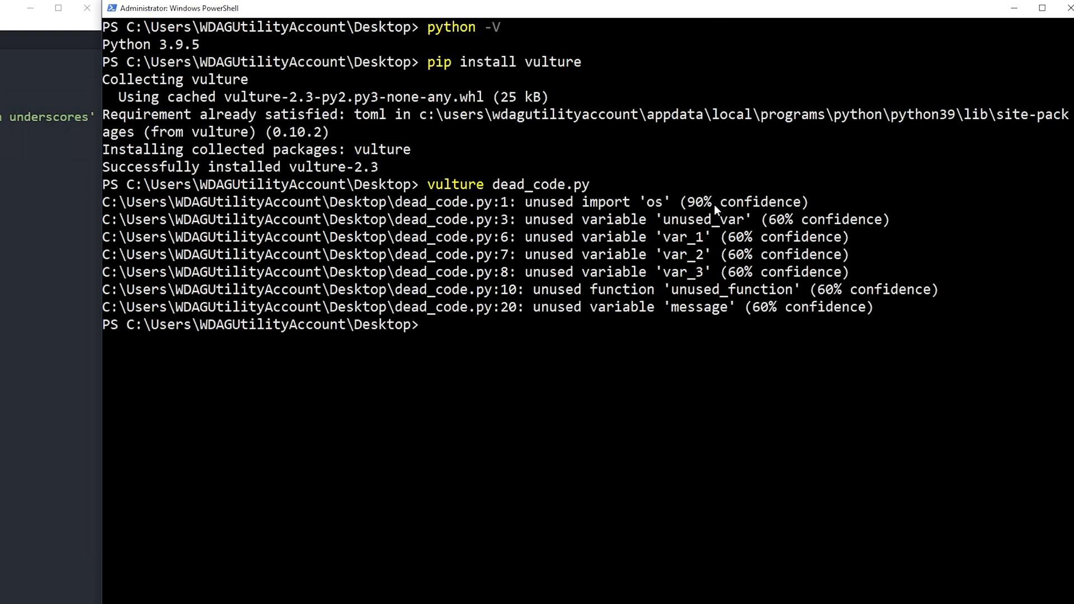
mouse_move(776, 207)
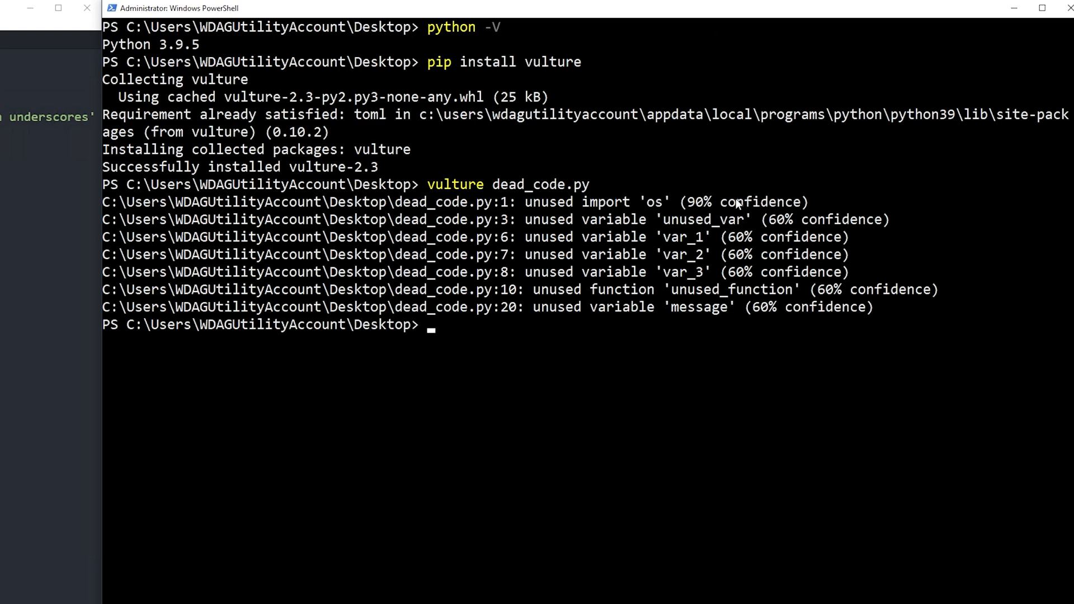
mouse_move(472, 211)
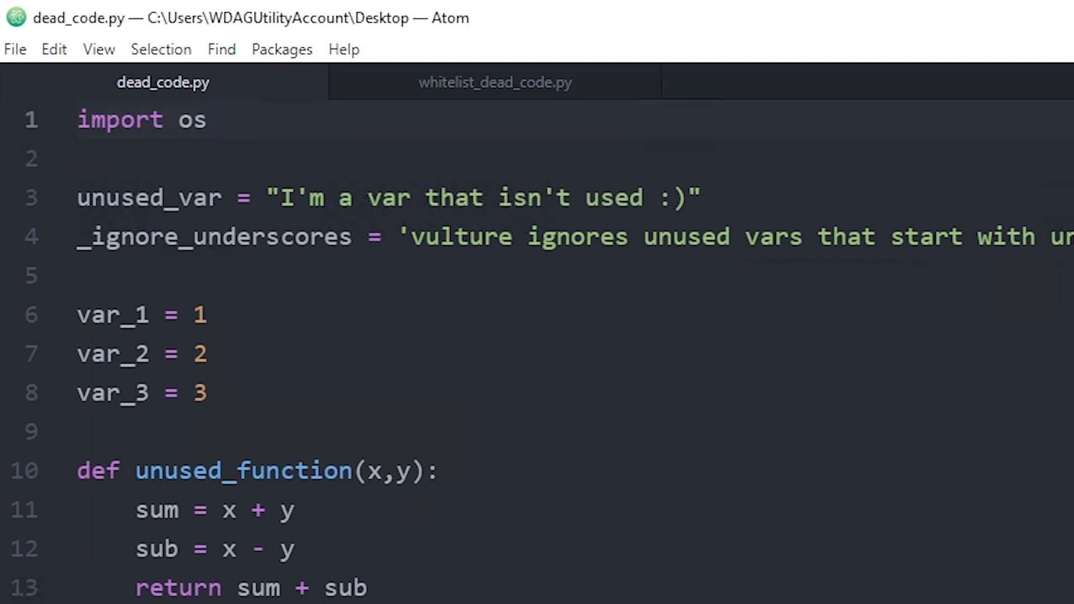
left_click(210, 120)
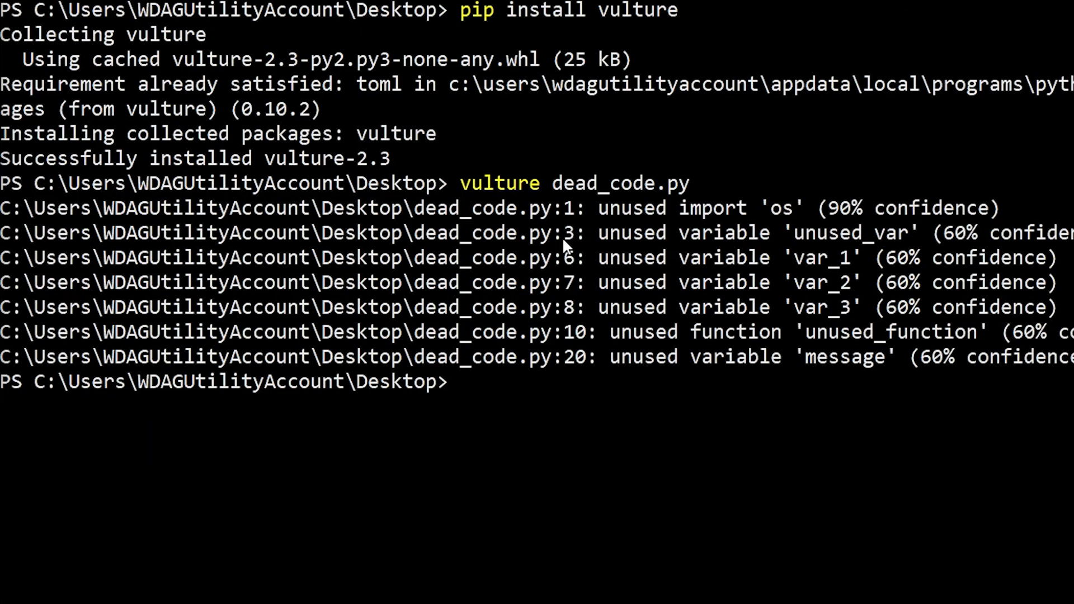
mouse_move(696, 243)
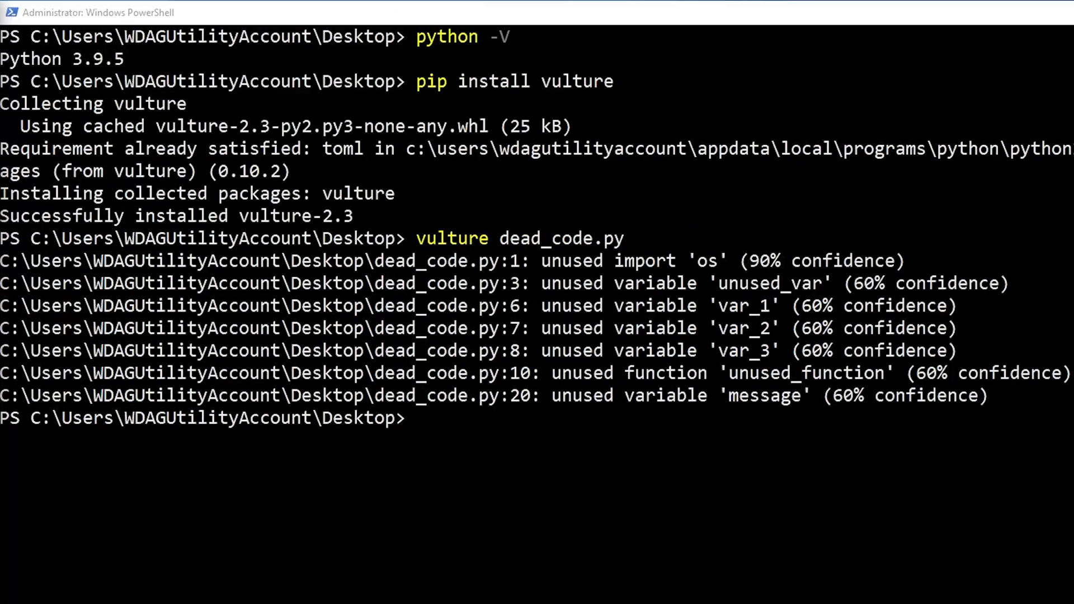
mouse_move(564, 307)
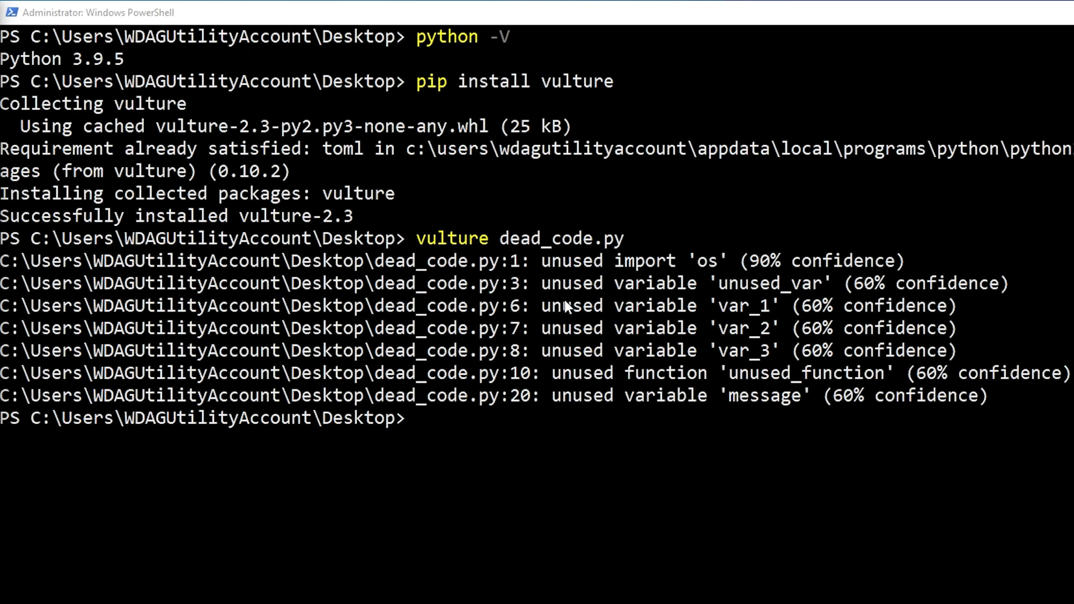
mouse_move(595, 351)
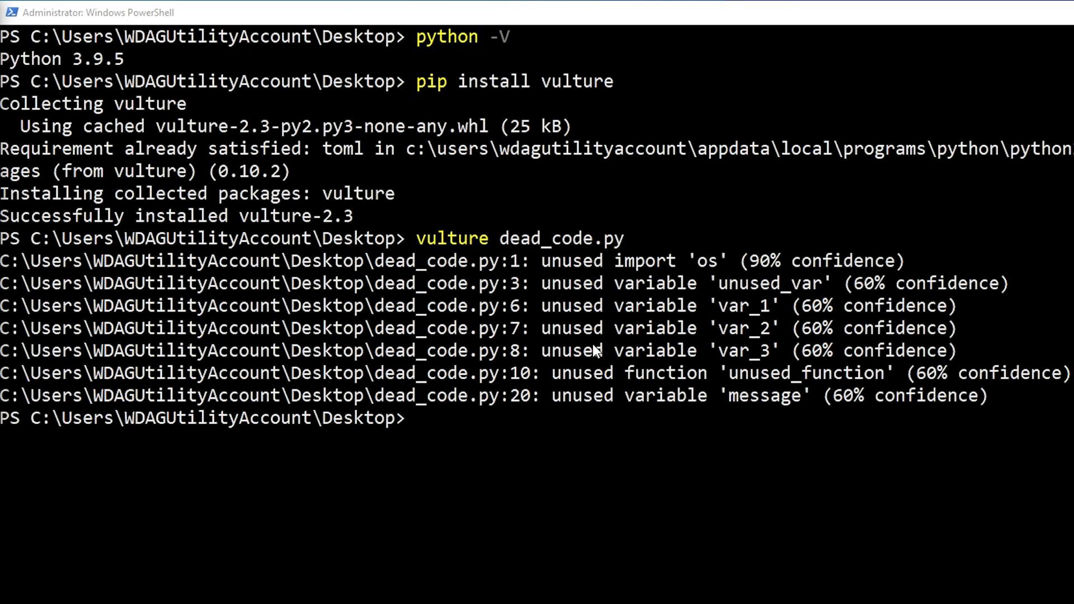
mouse_move(744, 310)
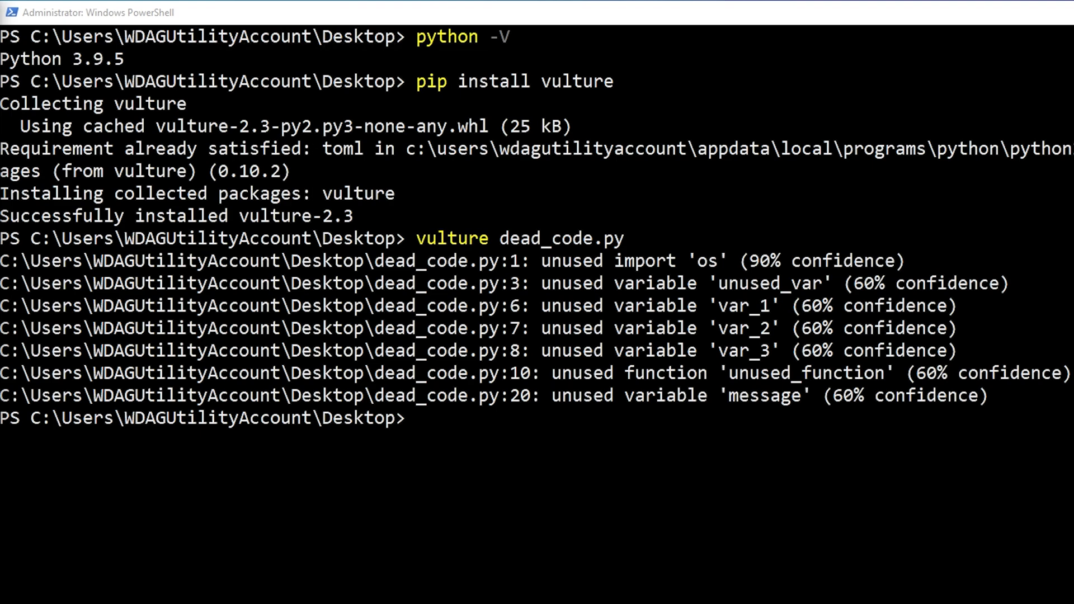
mouse_move(427, 421)
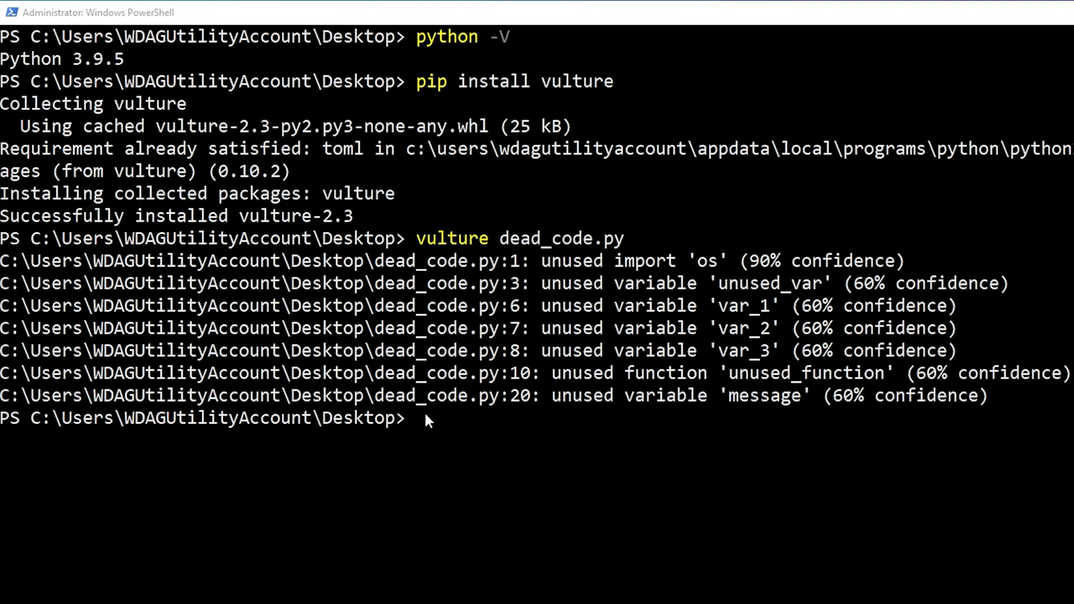
Run 'vulture dead_code.py --ignore-names var*' to skip names starting with var.
type("vulture dead_code.py")
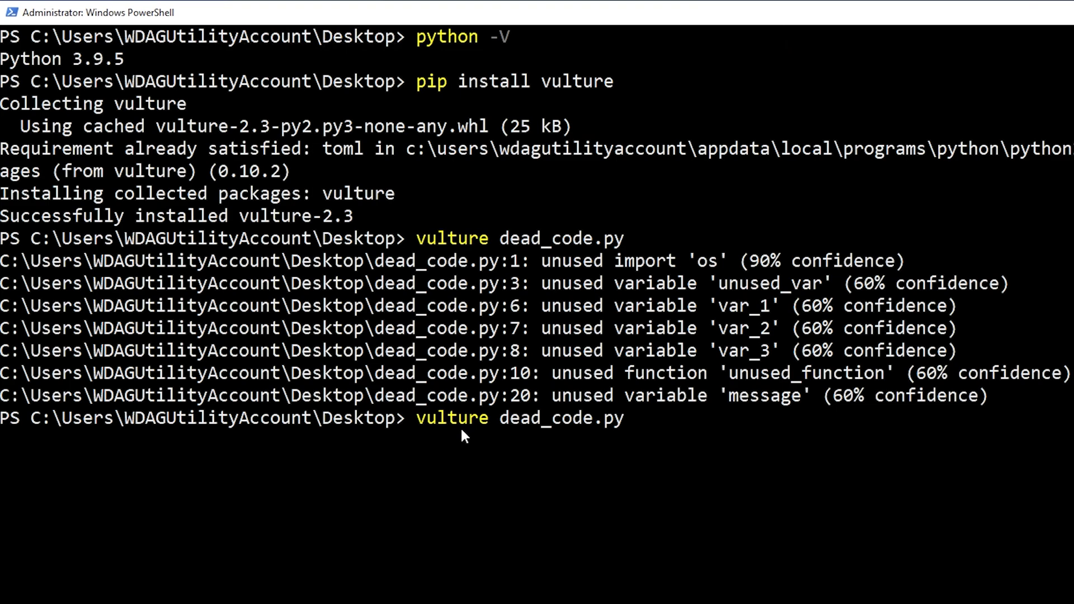
type("-")
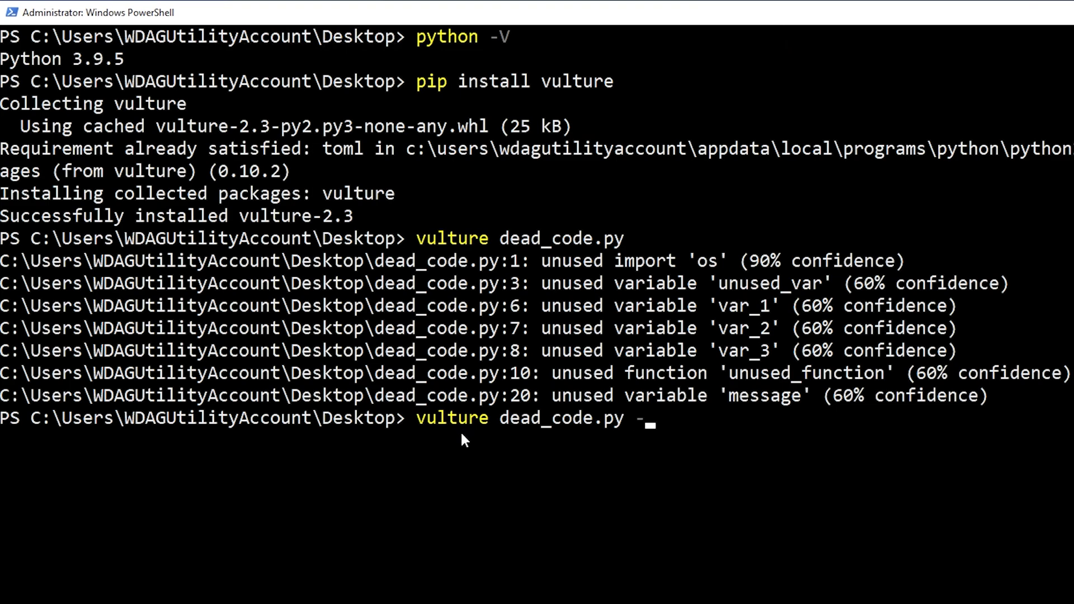
type("-ignore-")
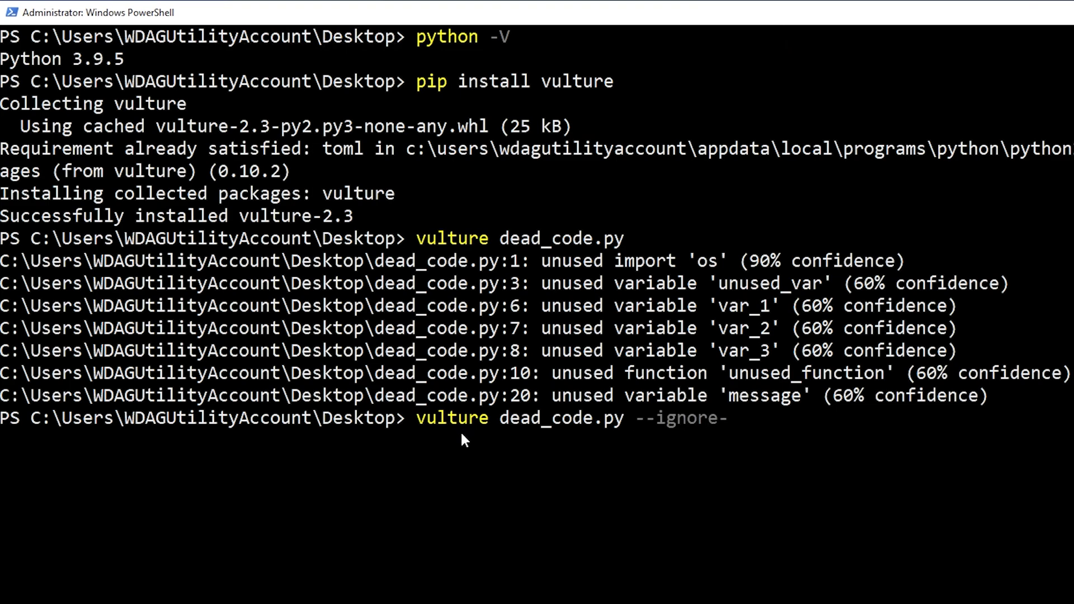
type("names")
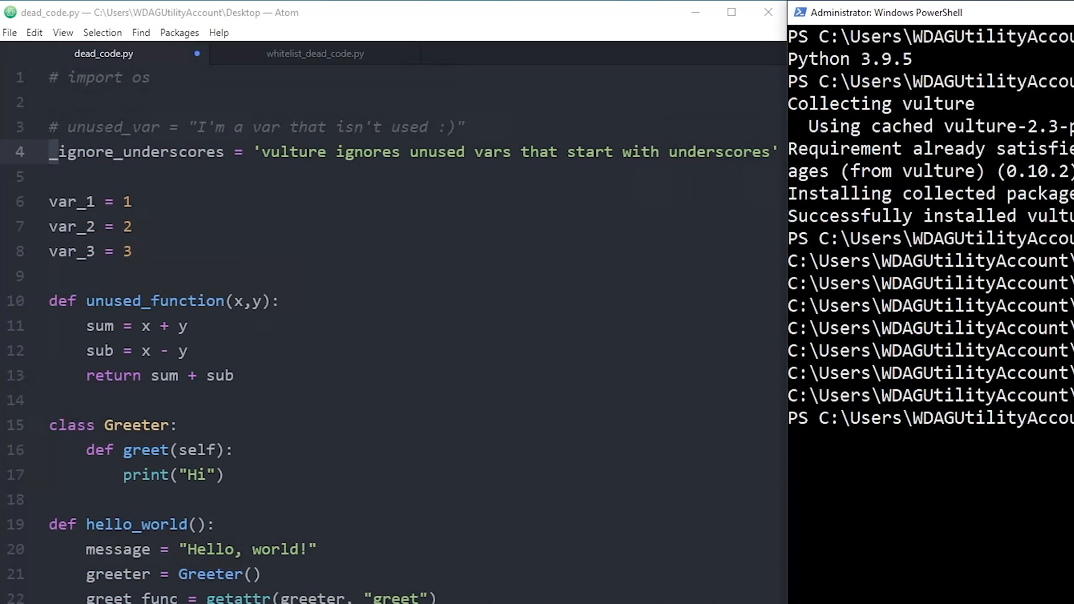
left_click_drag(48, 201, 131, 251)
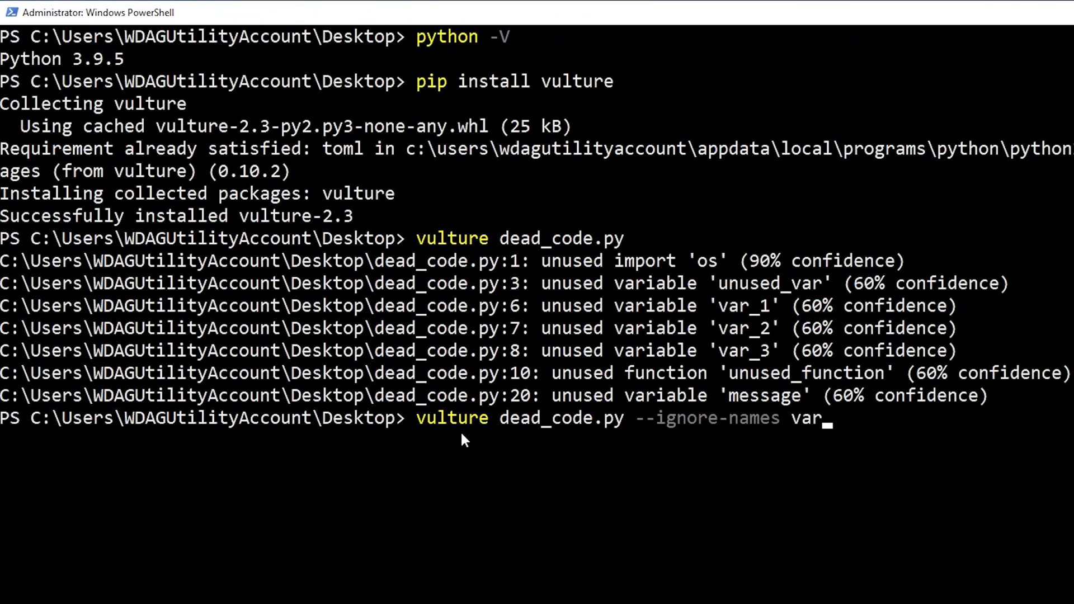
type("*")
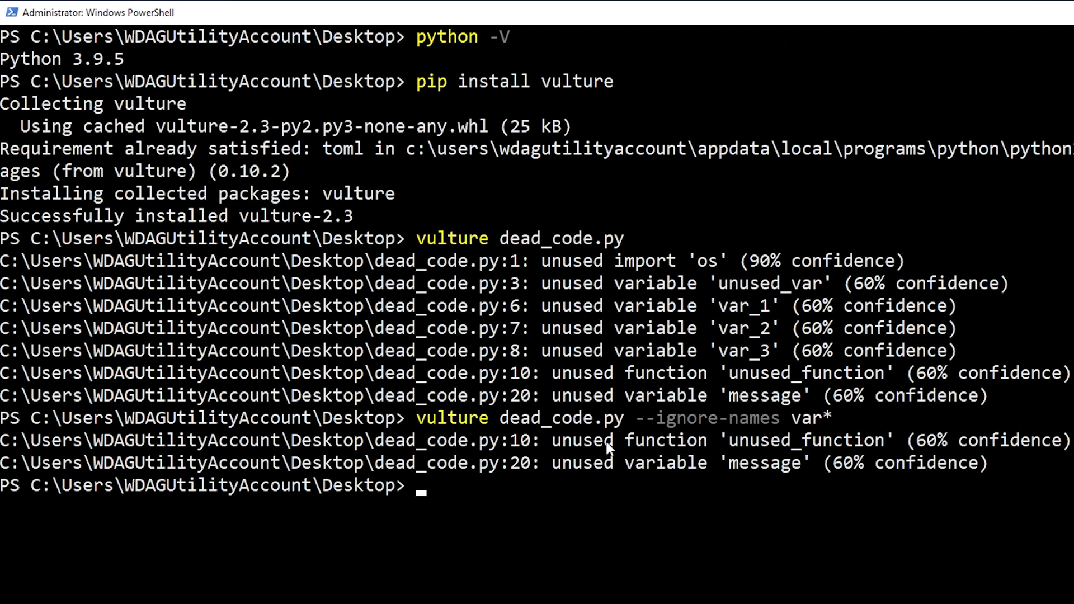
mouse_move(648, 470)
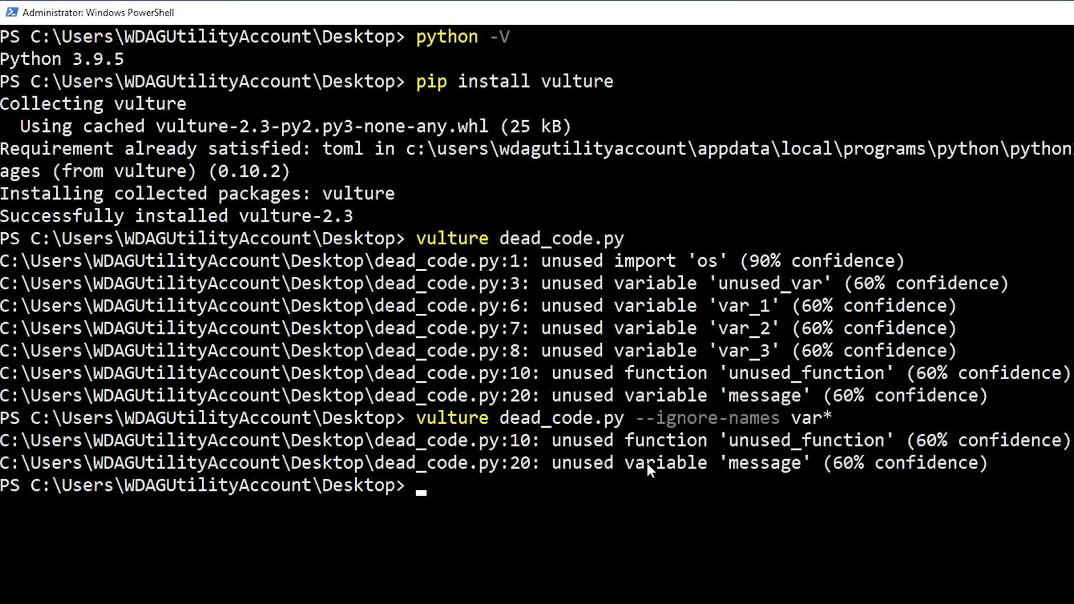
mouse_move(706, 474)
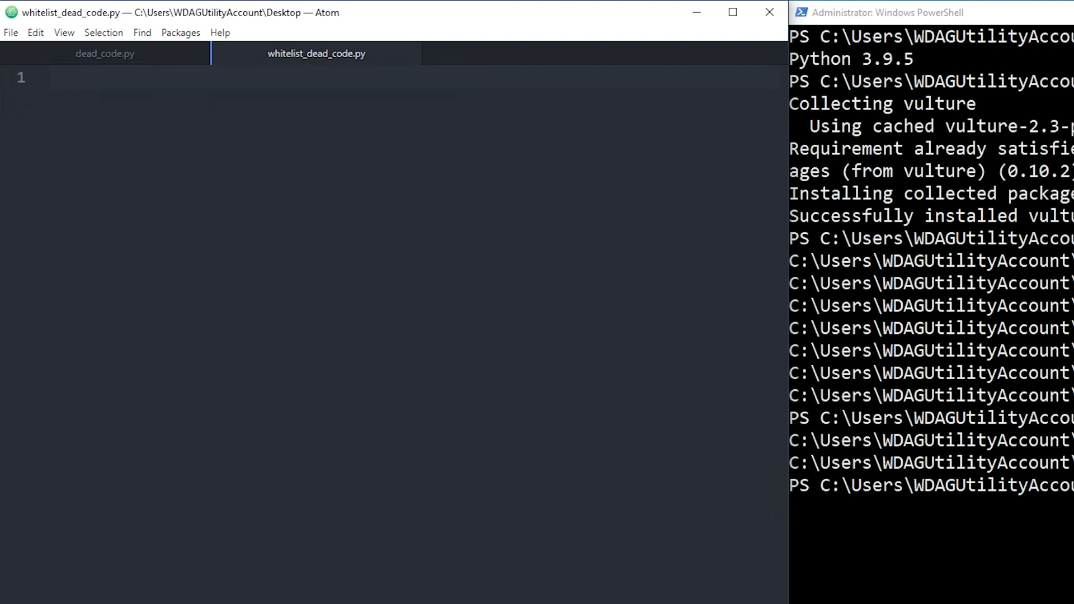
Write 'from dead_code import unused_function' and 'unused_function' in the whitelist file.
left_click(52, 77)
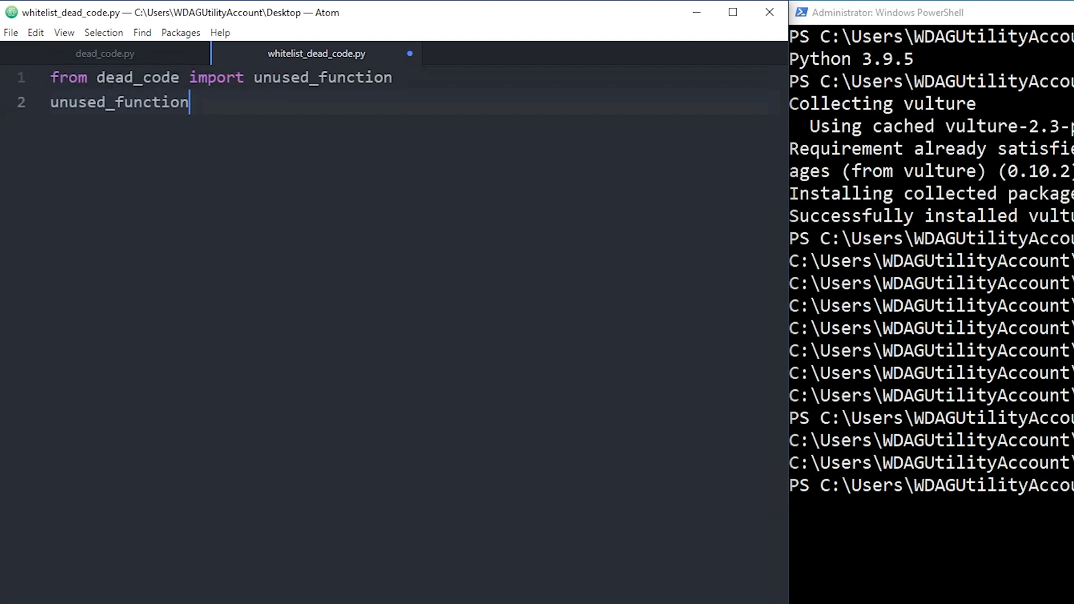
left_click(104, 54)
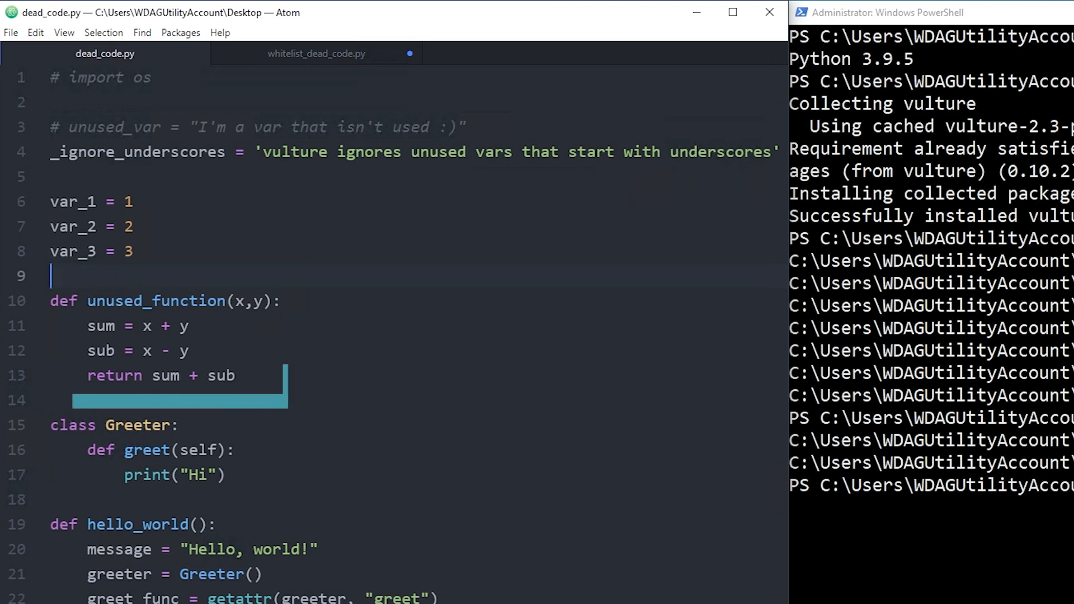
left_click(316, 54)
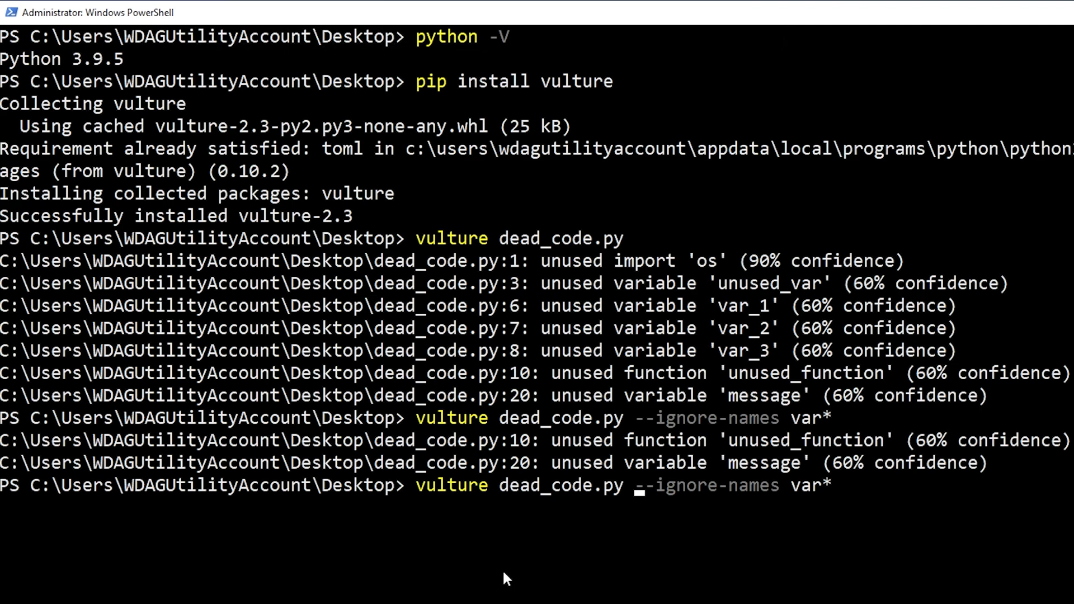
Add whitelist_dead_code.py to the recalled var* vulture command and run it.
type("whitelist_de")
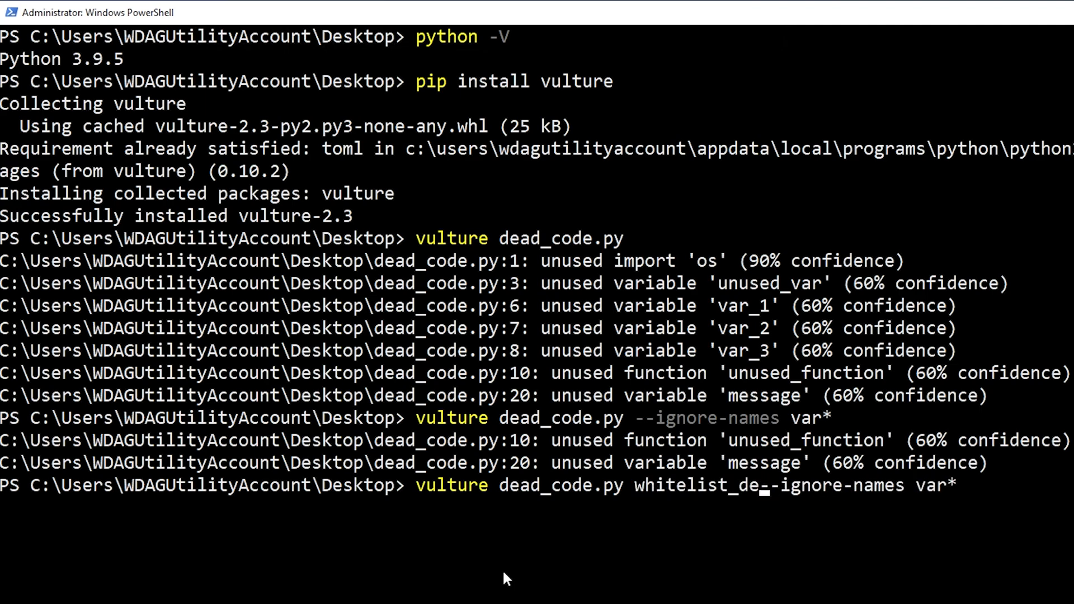
type("ad_code.py")
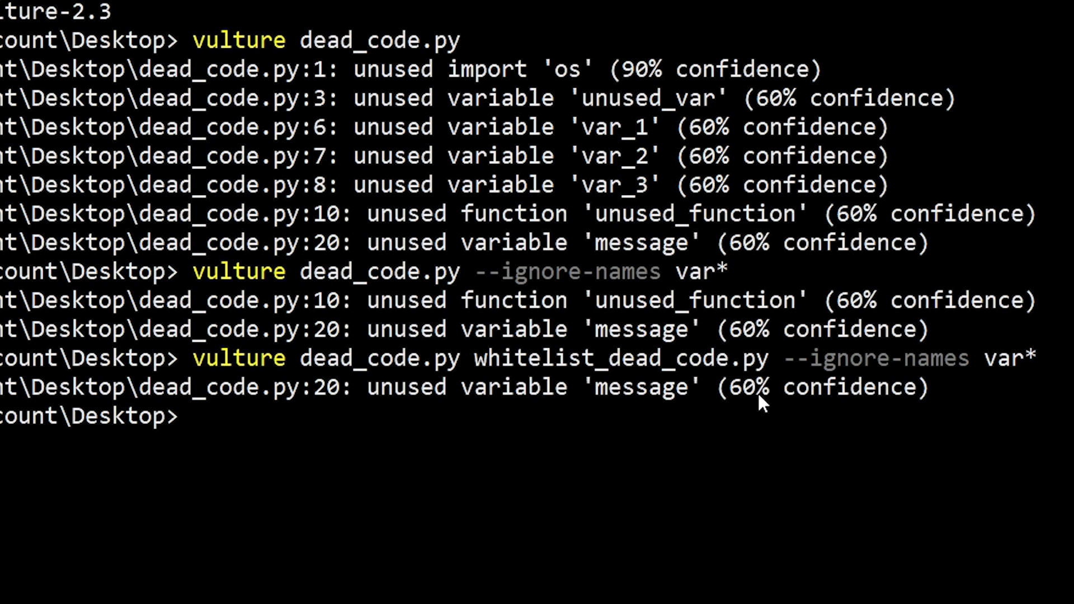
mouse_move(781, 100)
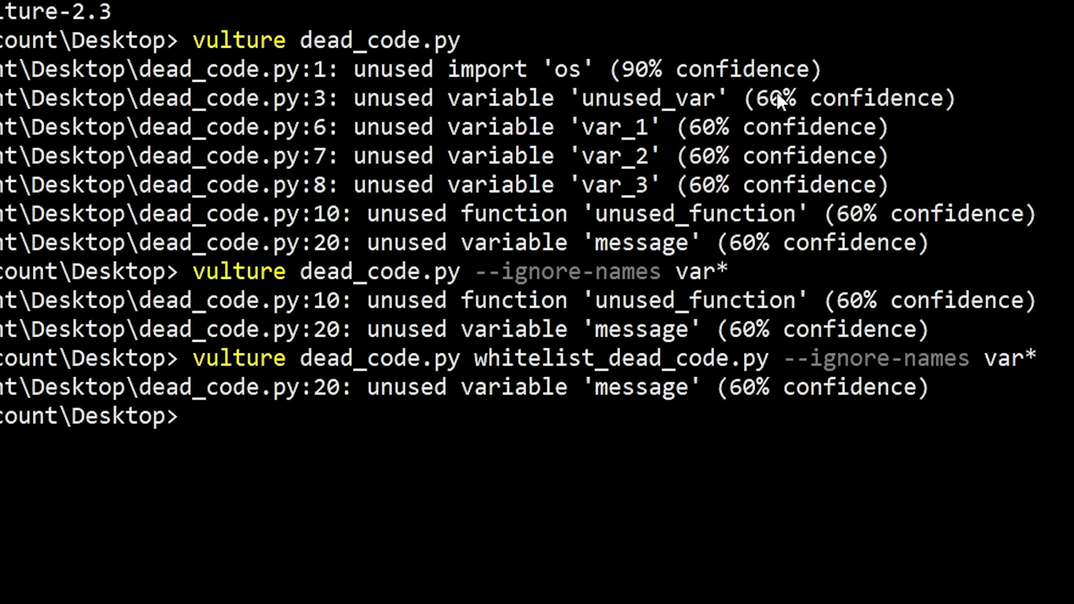
mouse_move(498, 425)
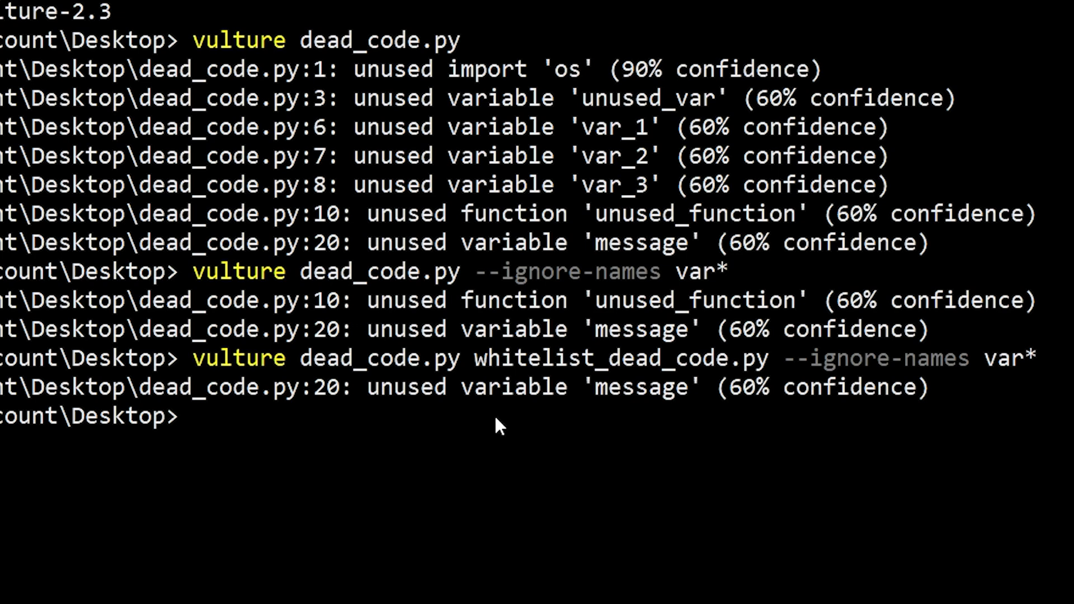
Run vulture on dead_code.py and whitelist_dead_code.py with --min-confidence 90.
type("vulture dead_code.py whitelist_dead_code.py --ignore-names var")
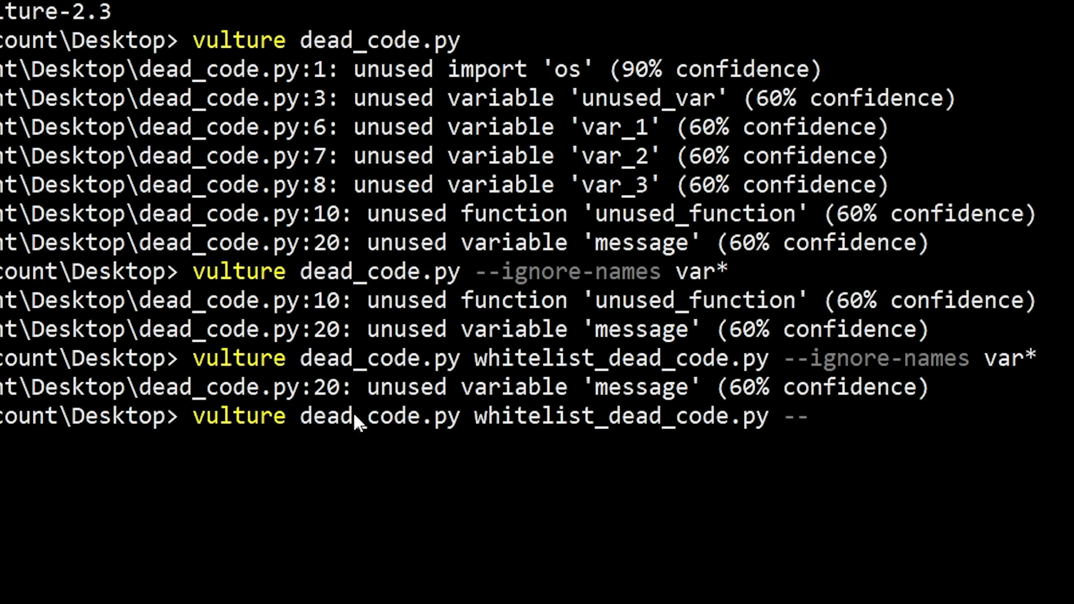
type("min-co")
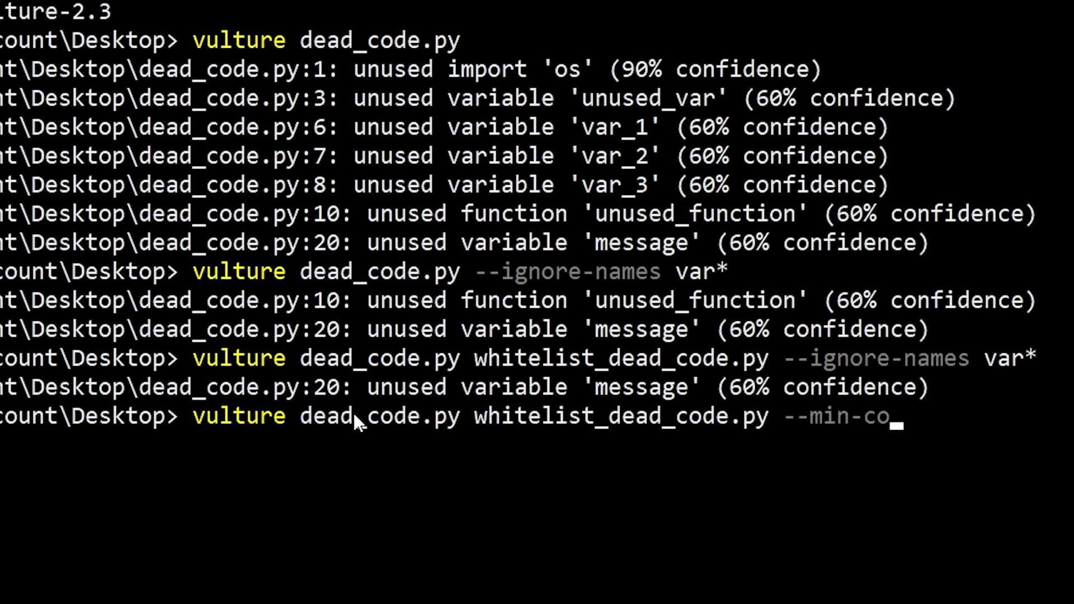
type("nfidence 90")
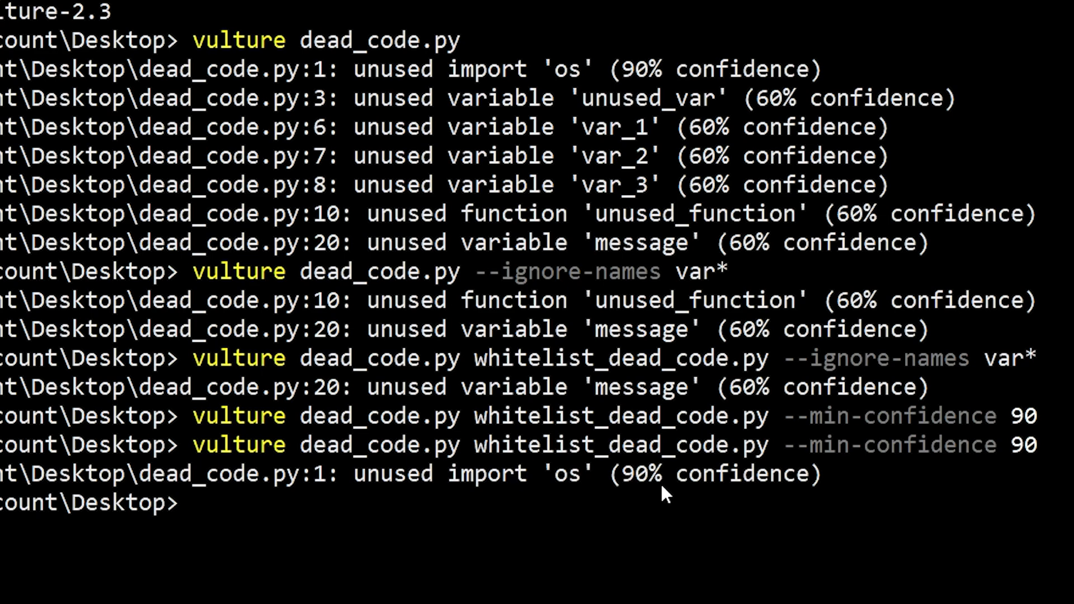
mouse_move(140, 109)
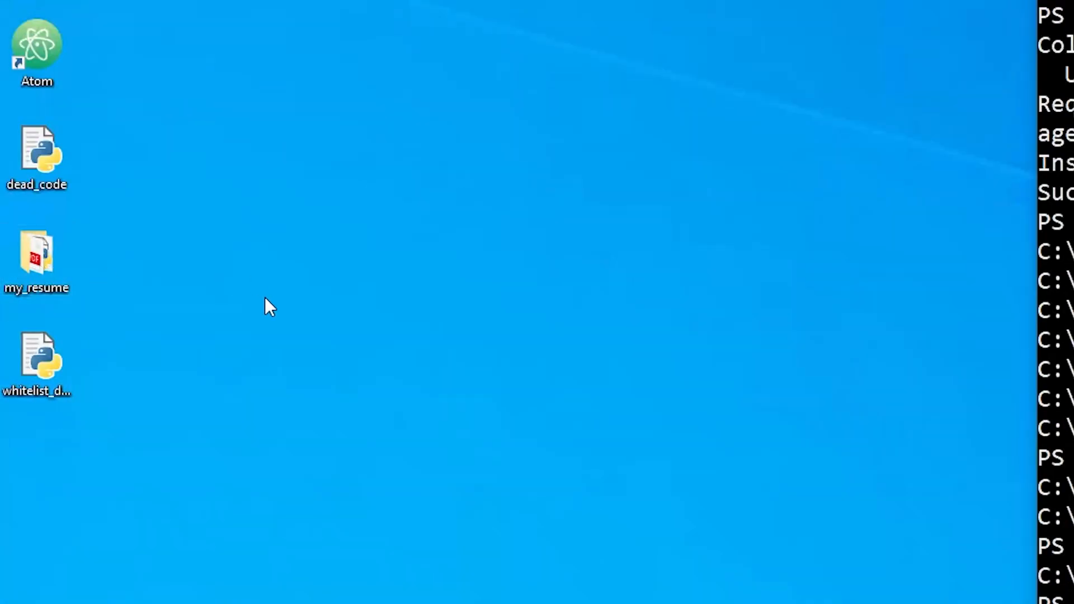
double_click(37, 257)
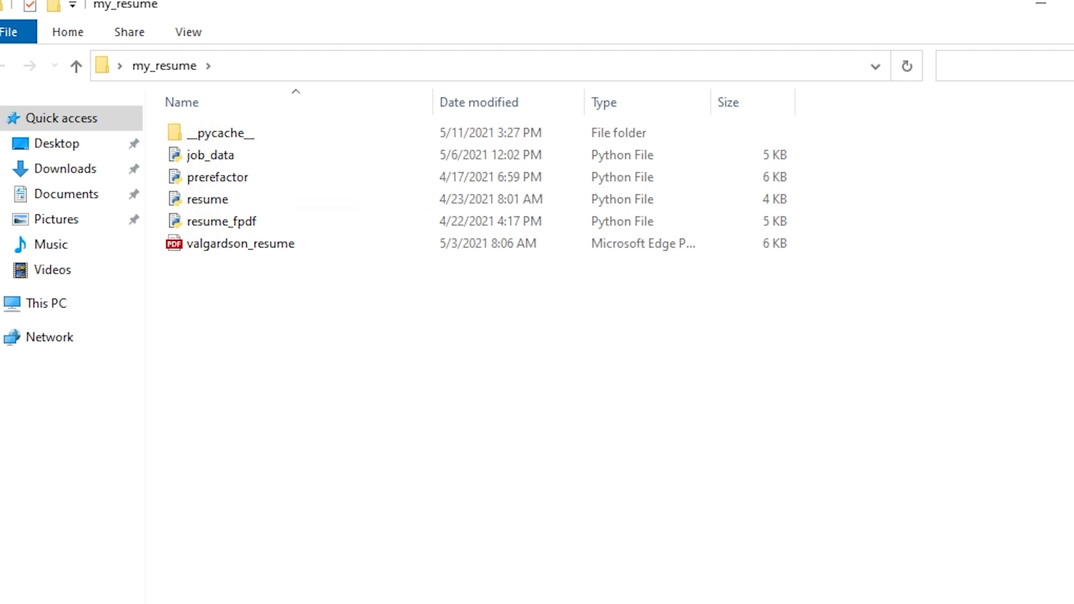
left_click(213, 155)
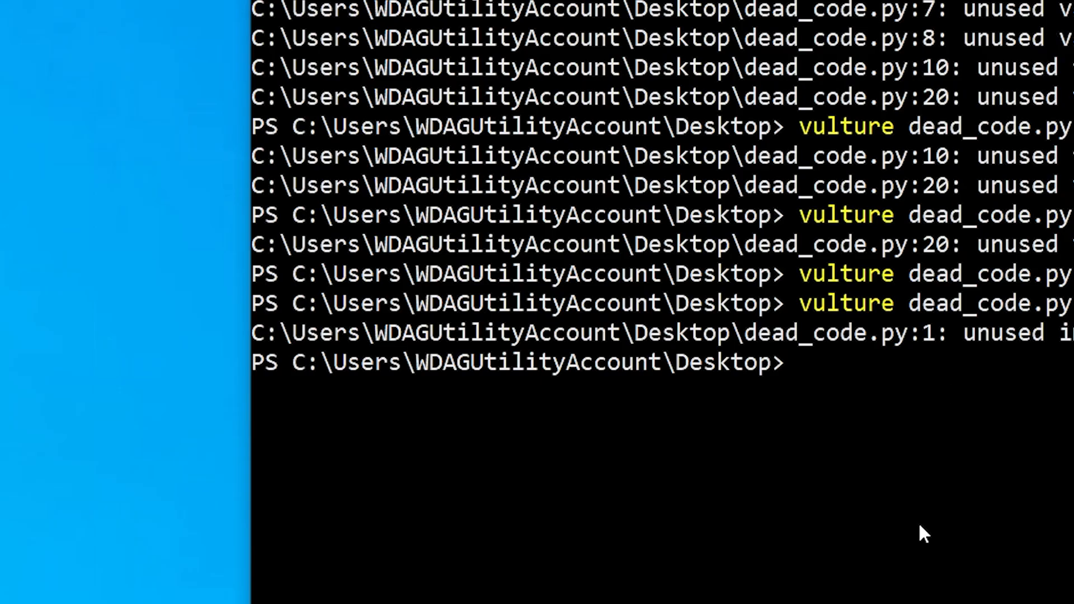
mouse_move(927, 390)
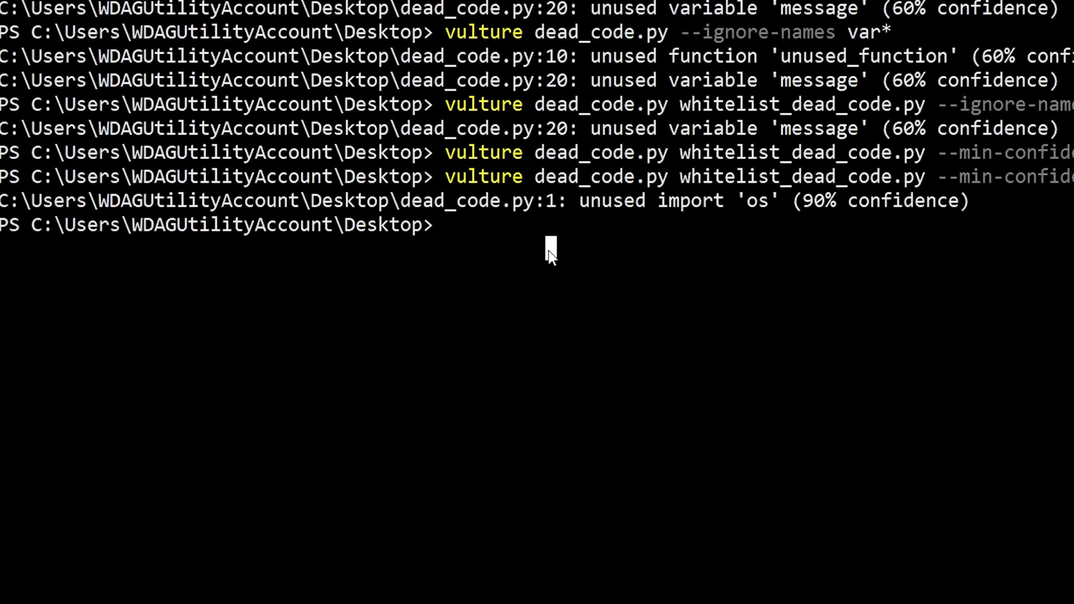
Run 'vulture my_resume' to scan the whole folder for dead code.
type("vulture my")
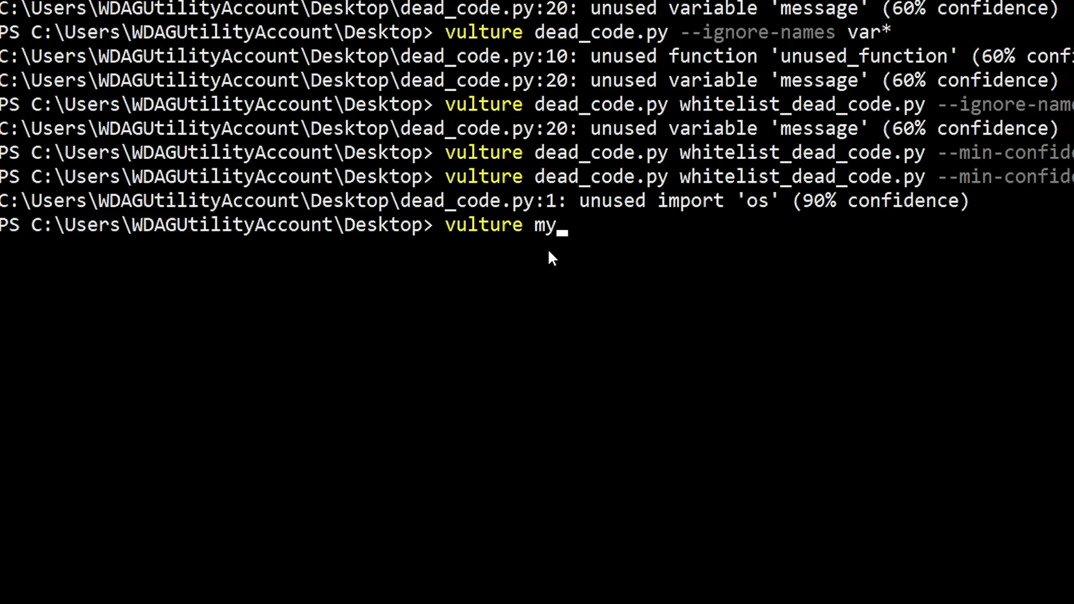
type("_resume")
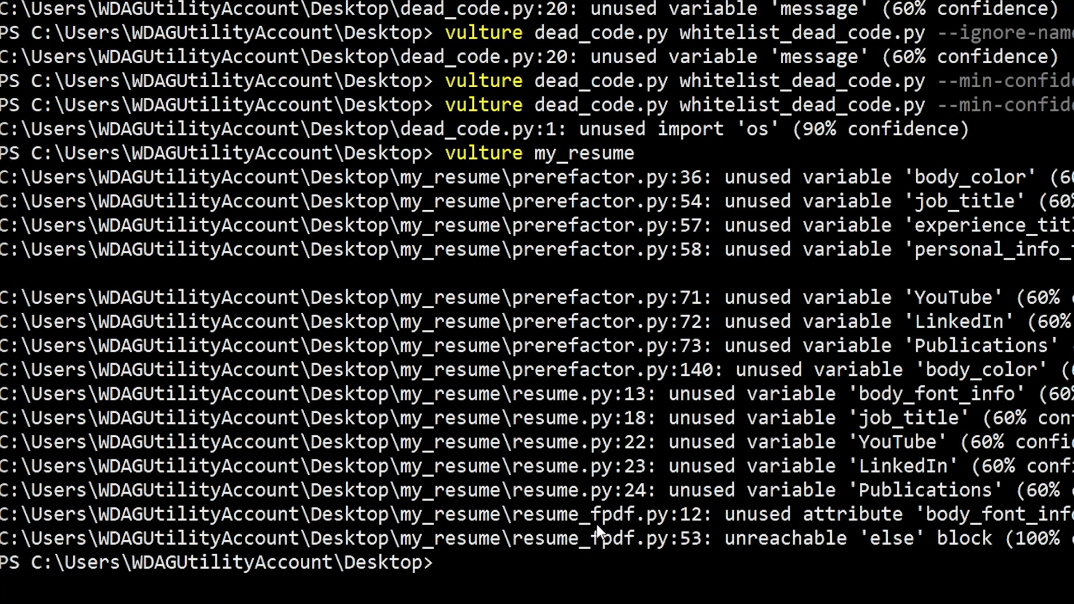
mouse_move(689, 526)
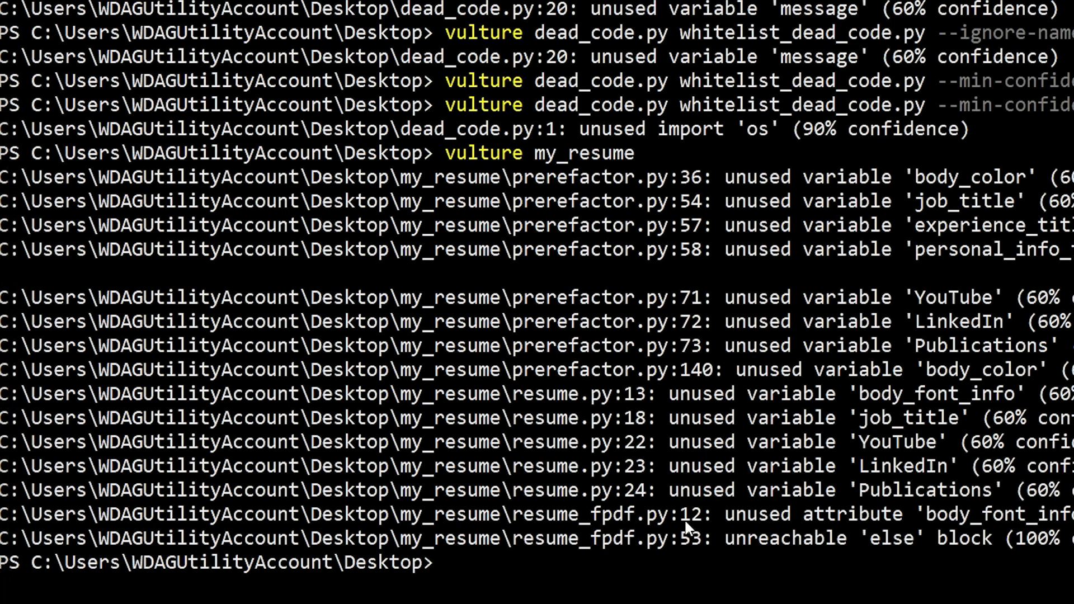
mouse_move(753, 592)
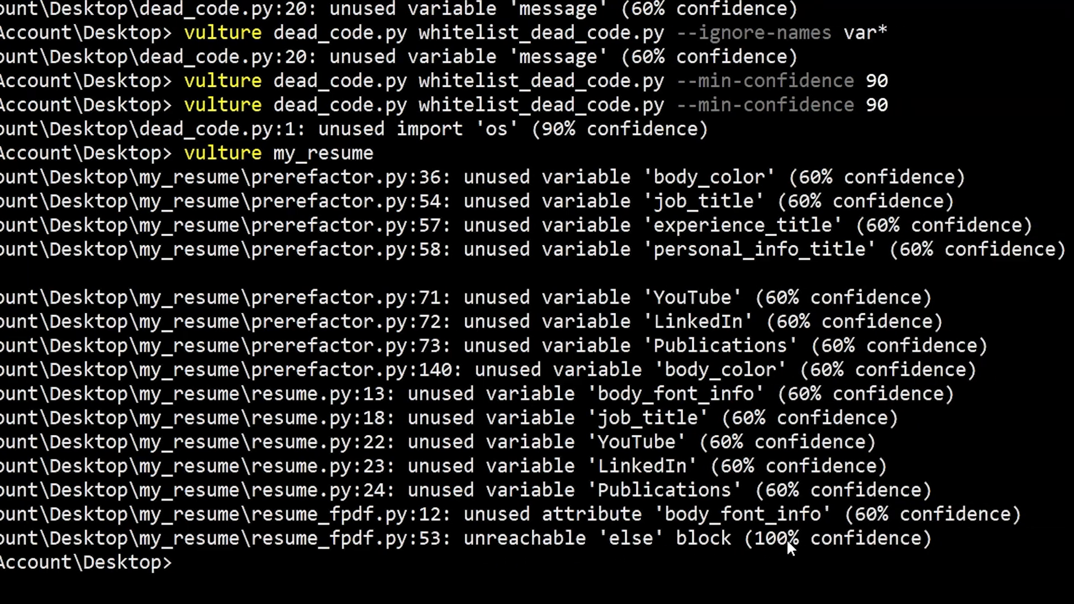
mouse_move(586, 415)
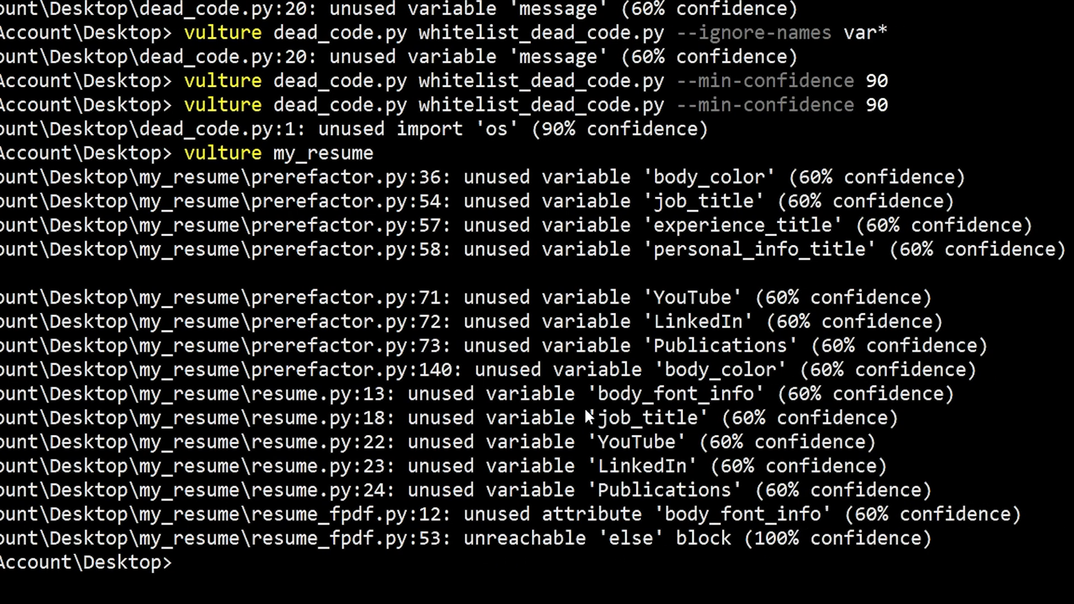
mouse_move(490, 172)
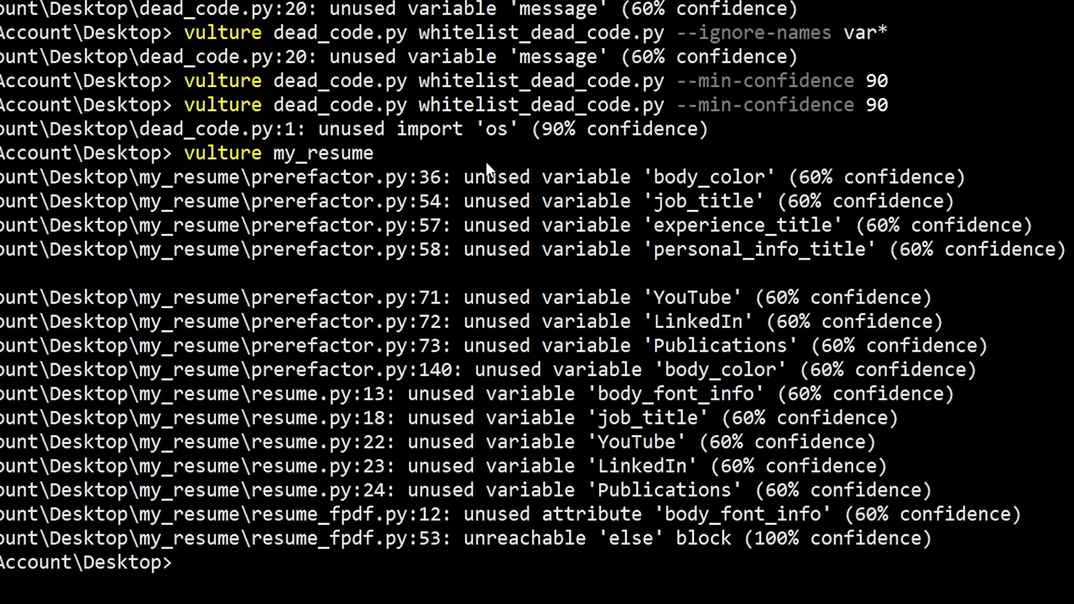
mouse_move(300, 465)
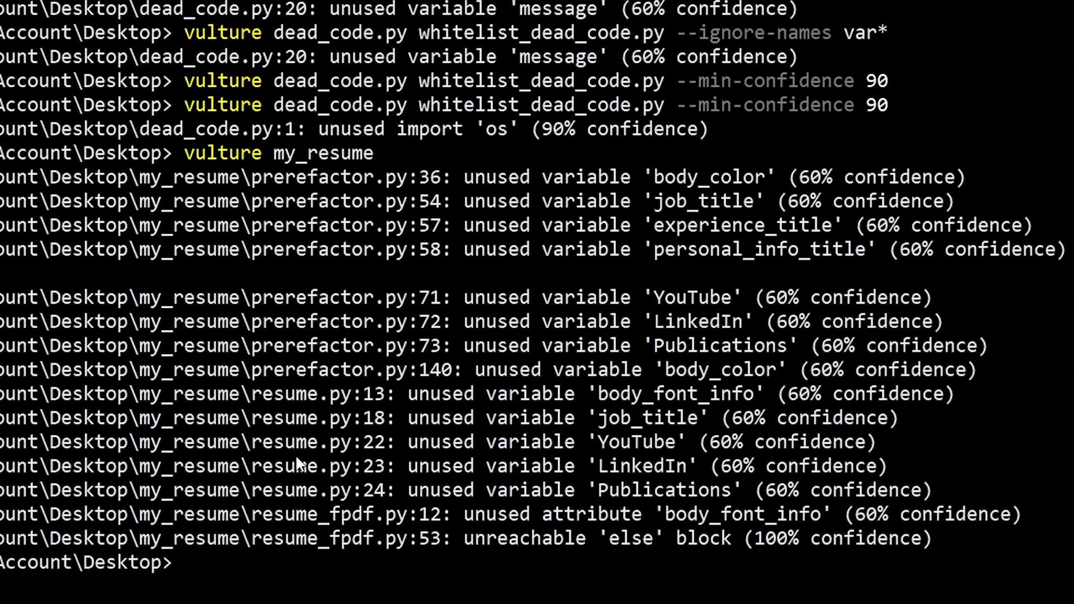